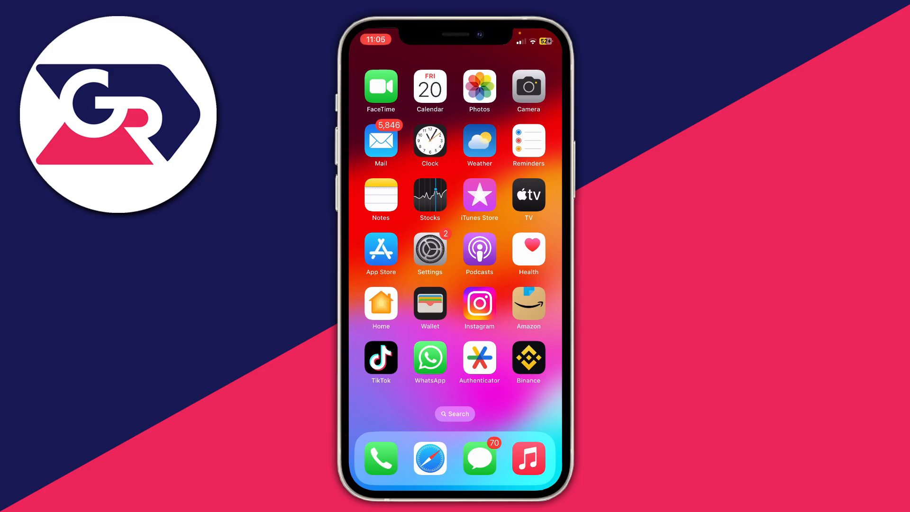
Select four photos from the 17-photo album in the Photos library
{"action": "left_click", "coordinate": [478, 86]}
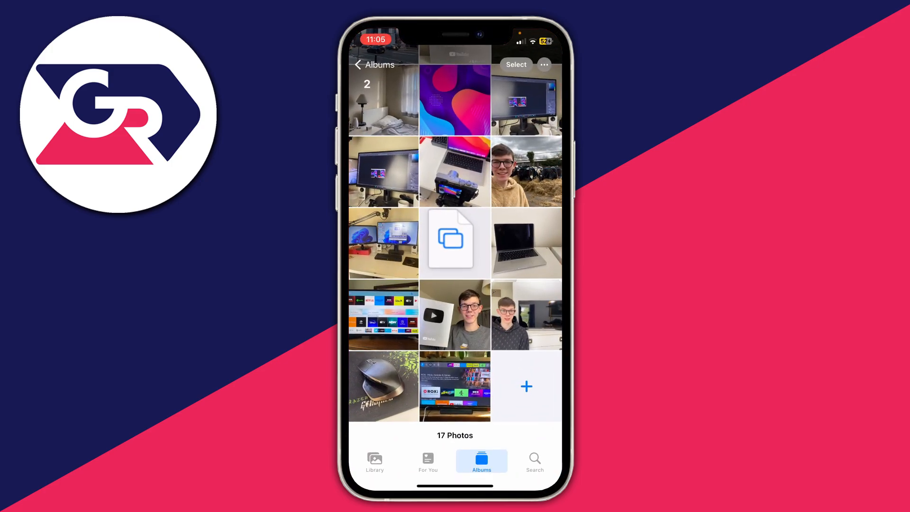
{"action": "left_click", "coordinate": [516, 64]}
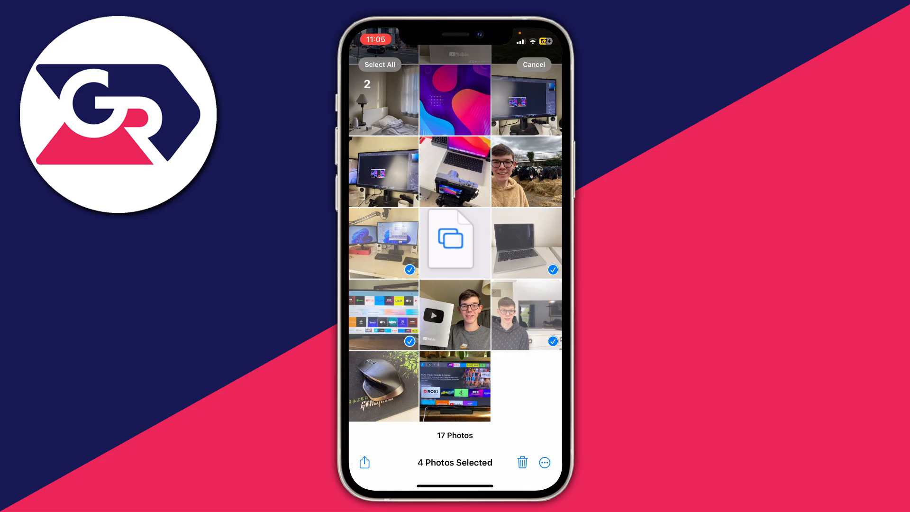
Share the four photos via Save to Files into the Downloads folder
{"action": "left_click", "coordinate": [364, 462]}
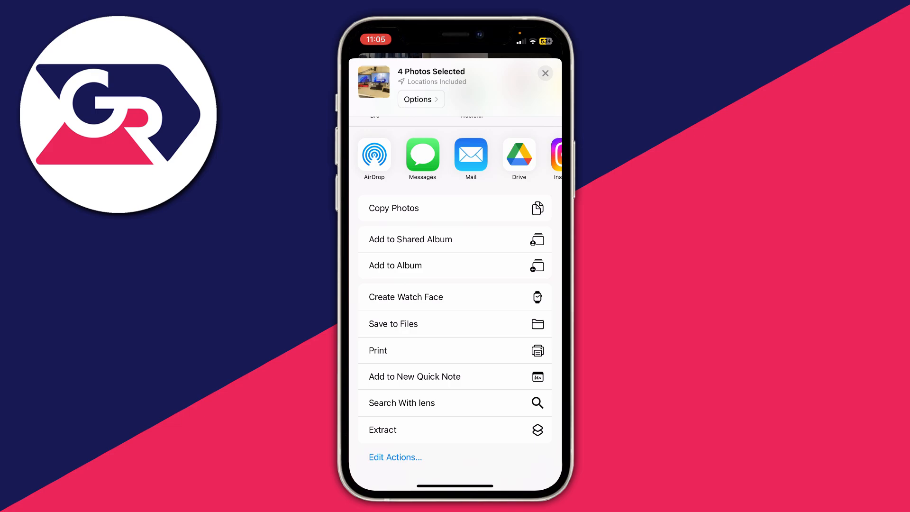
{"action": "left_click", "coordinate": [393, 324]}
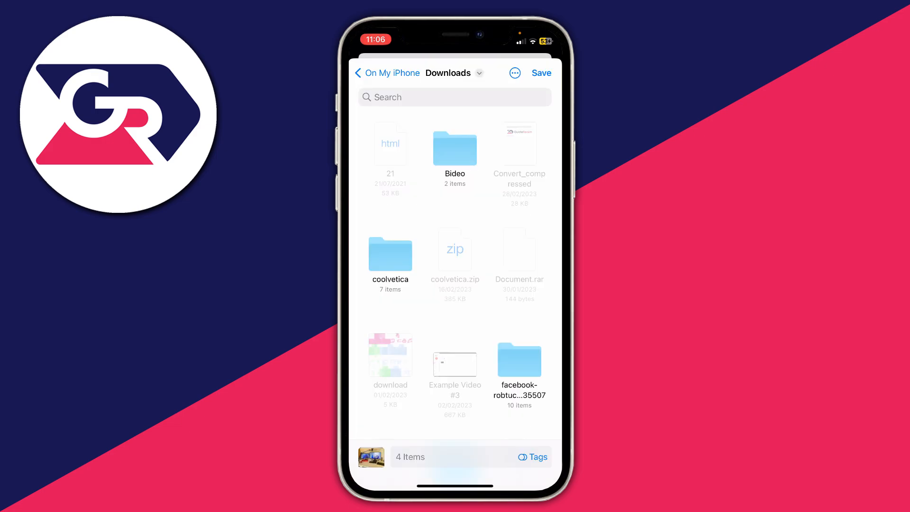
{"action": "left_click", "coordinate": [514, 73]}
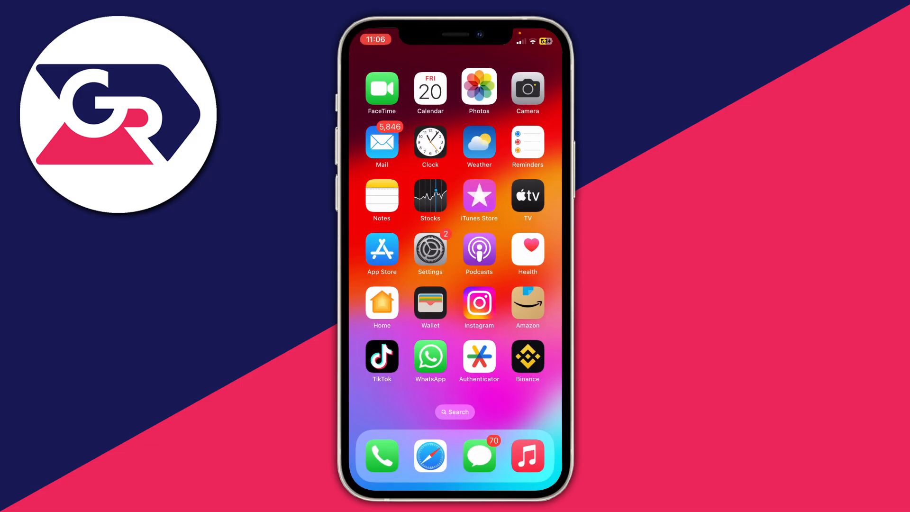
Browse to On My iPhone > Downloads and show the Example folder's five photos
{"action": "scroll", "scroll_direction": "left", "scroll_amount": 3}
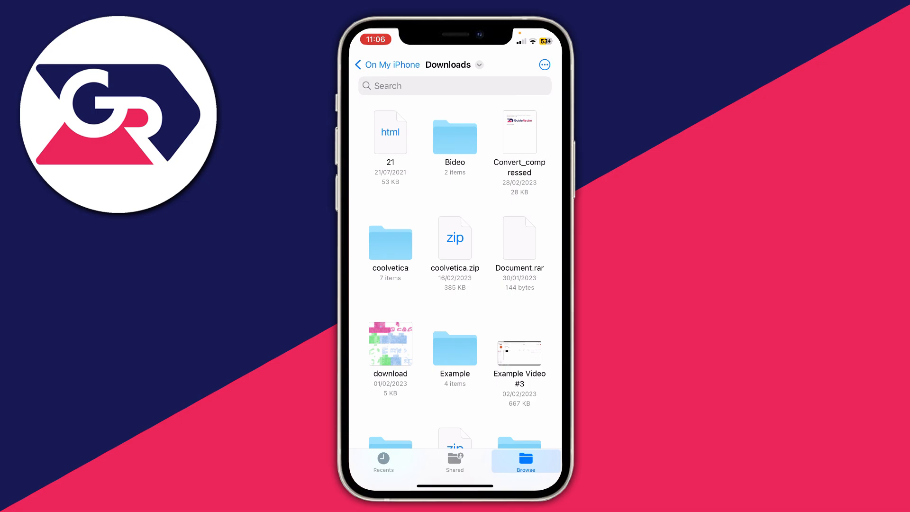
{"action": "left_click", "coordinate": [455, 349]}
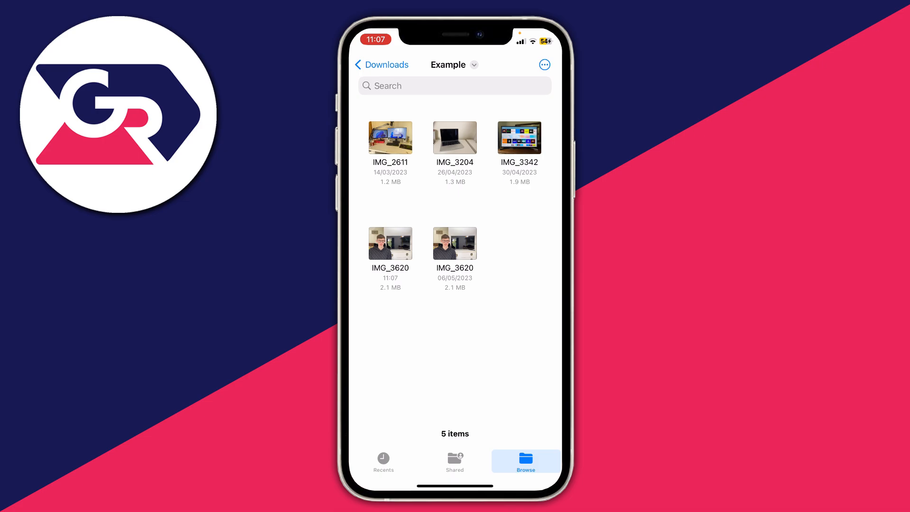
Create a three-page PDF from IMG_2611, IMG_3204 and IMG_3342 and scroll through it
{"action": "left_click", "coordinate": [544, 64]}
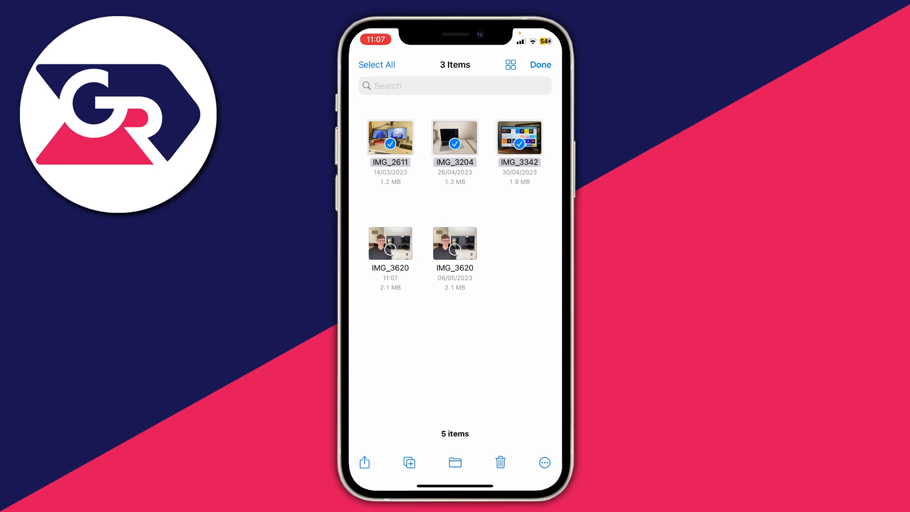
{"action": "left_click", "coordinate": [540, 64]}
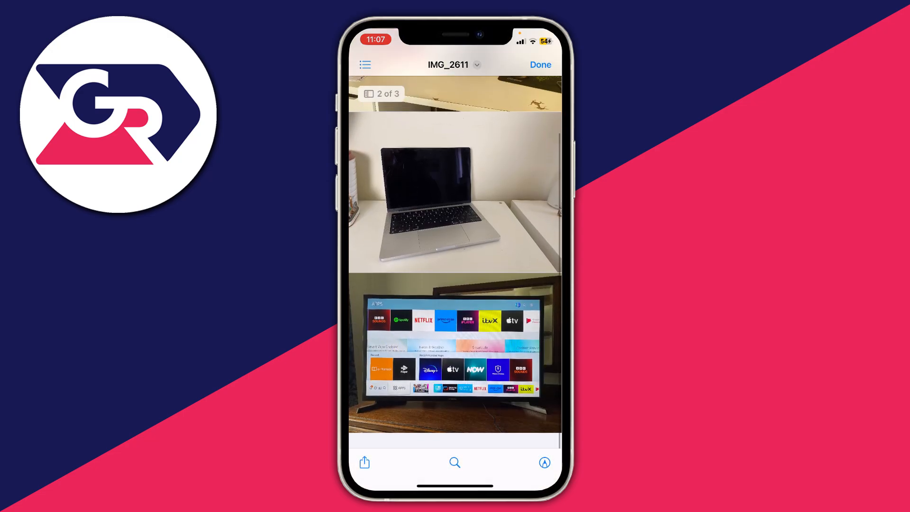
{"action": "scroll", "scroll_direction": "down", "scroll_amount": 3}
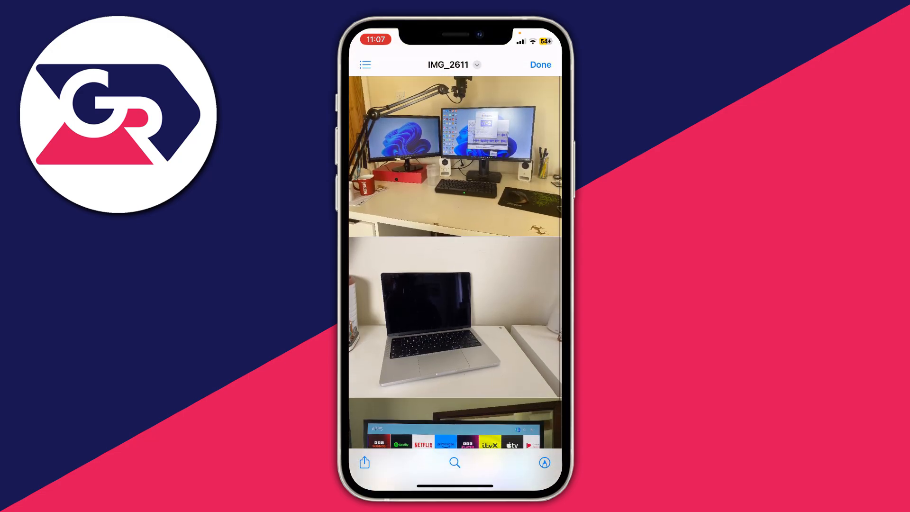